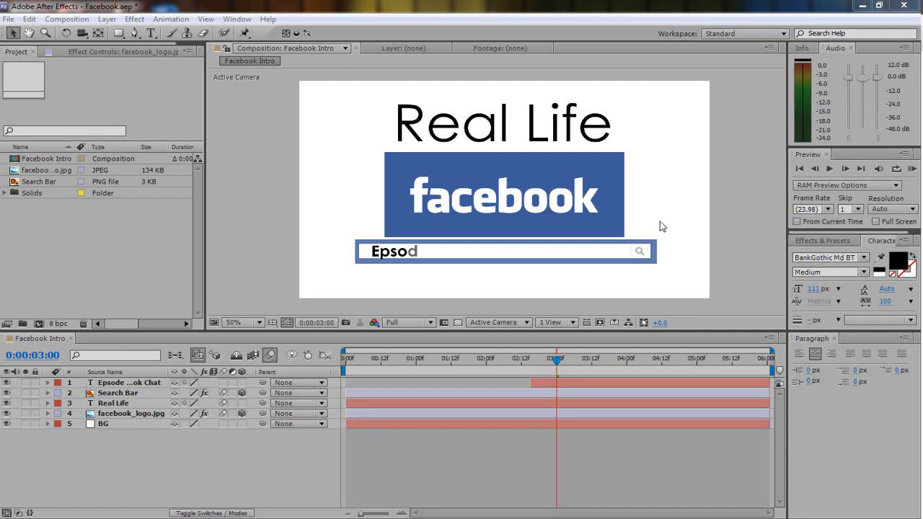
mouse_move(649, 241)
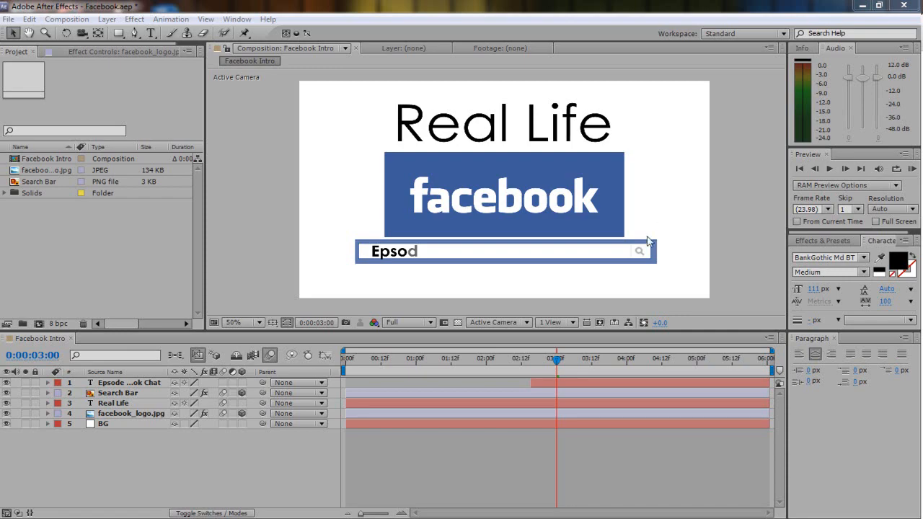
mouse_move(597, 254)
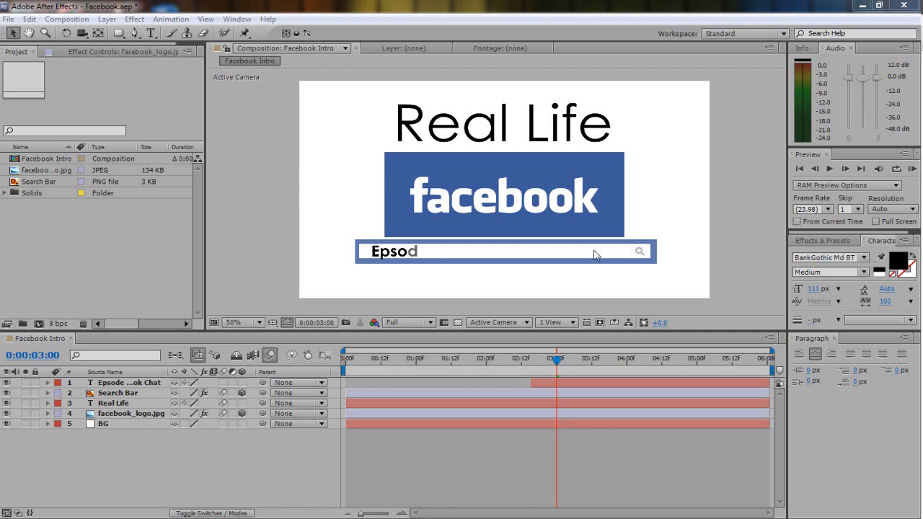
mouse_move(588, 252)
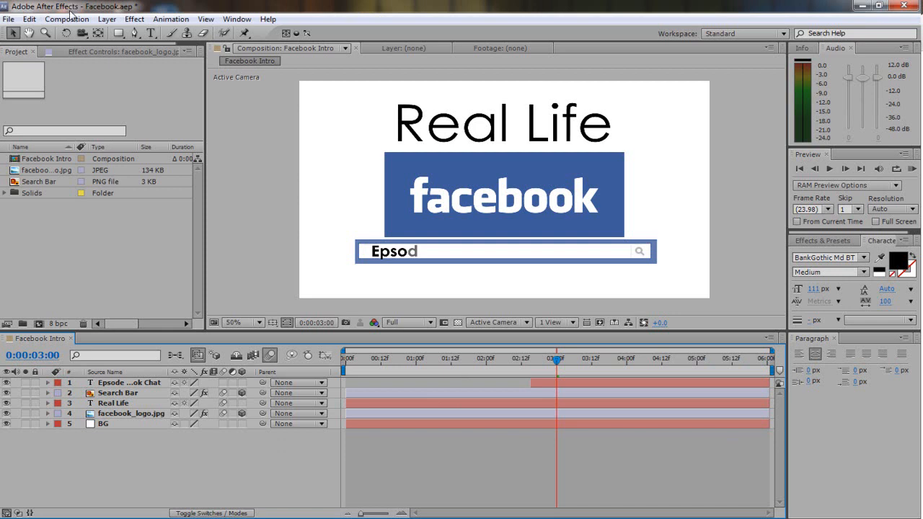
Step: Add Facebook Intro to the Render Queue and open its Lossless output module settings
click(66, 18)
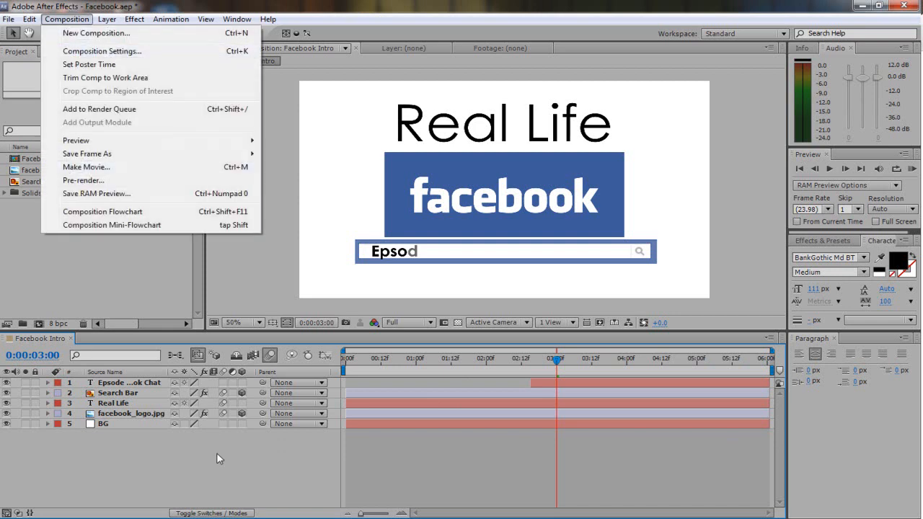
click(101, 50)
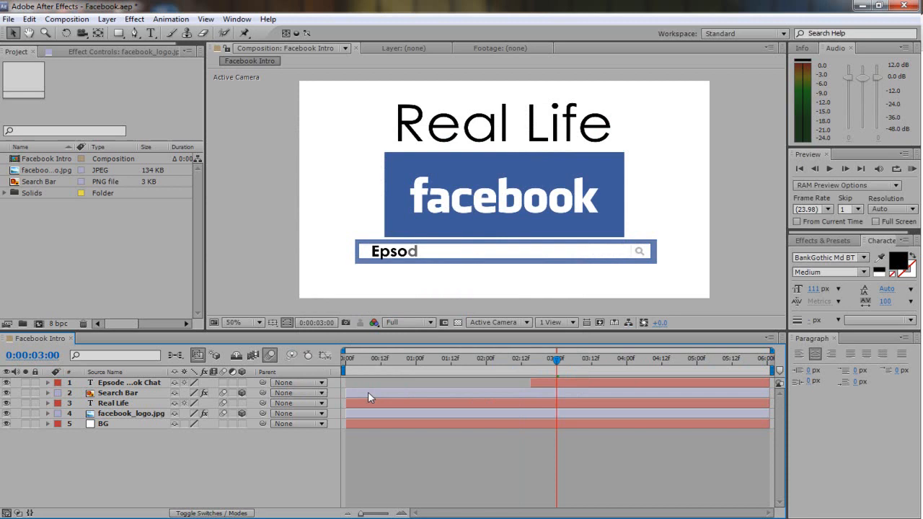
mouse_move(368, 391)
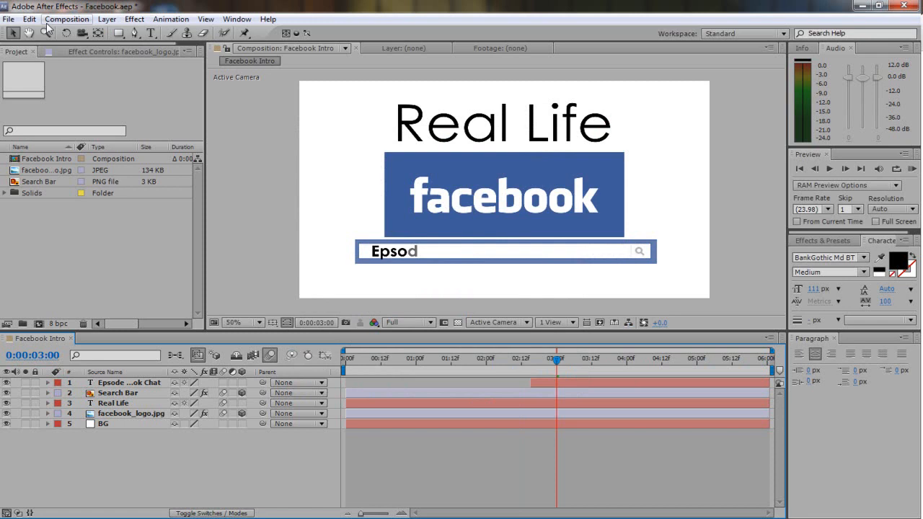
click(98, 109)
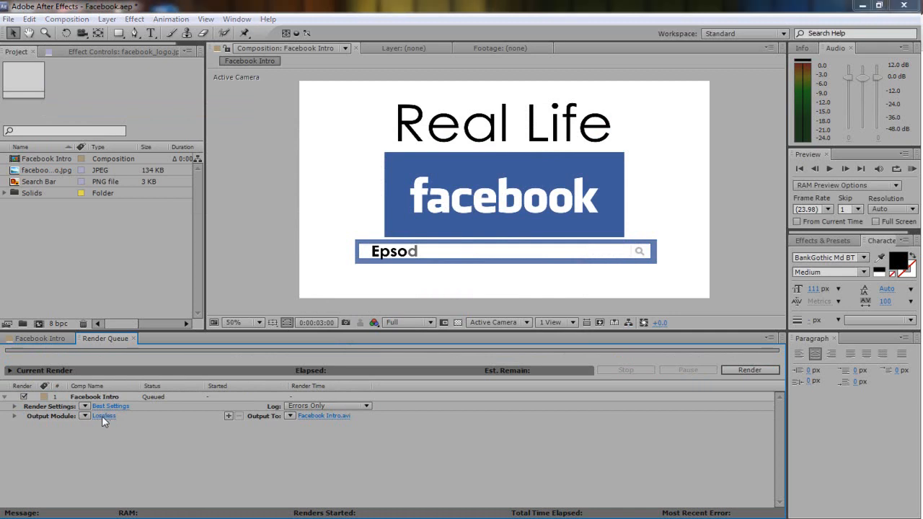
click(105, 416)
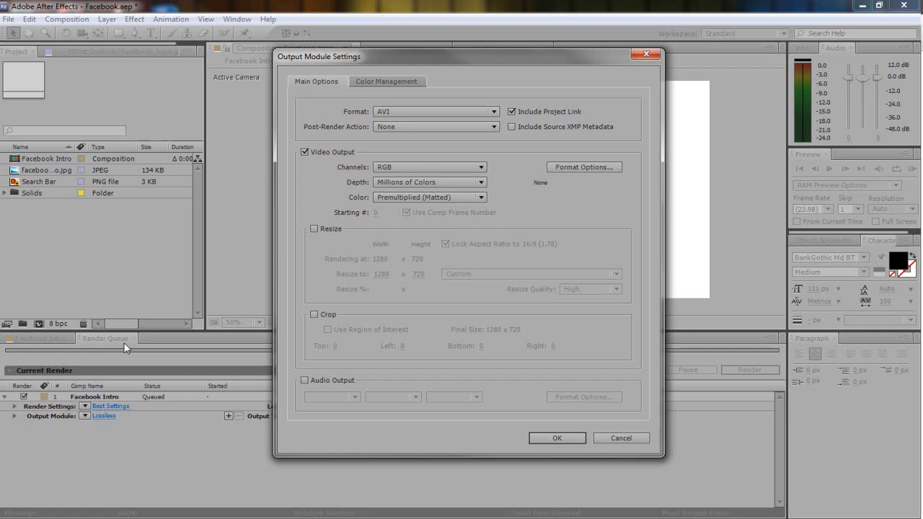
Step: Change the render output format from AVI to QuickTime
click(436, 111)
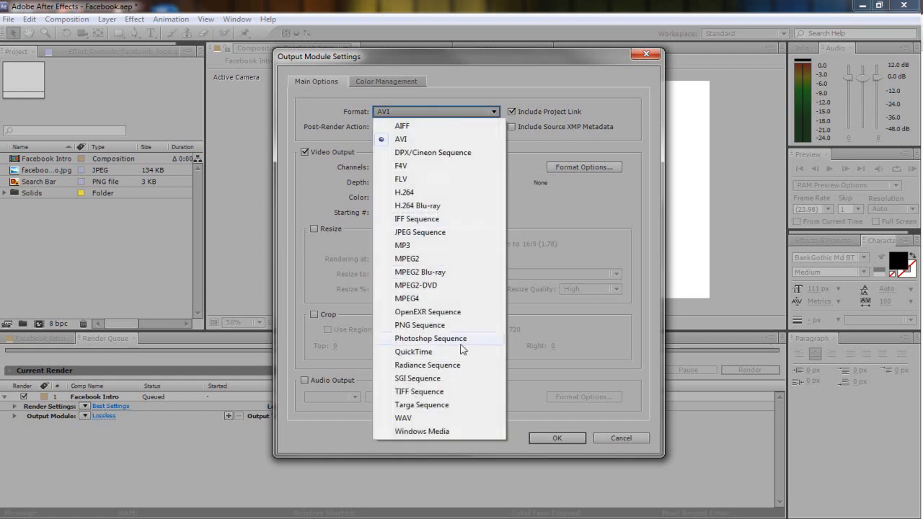
click(414, 351)
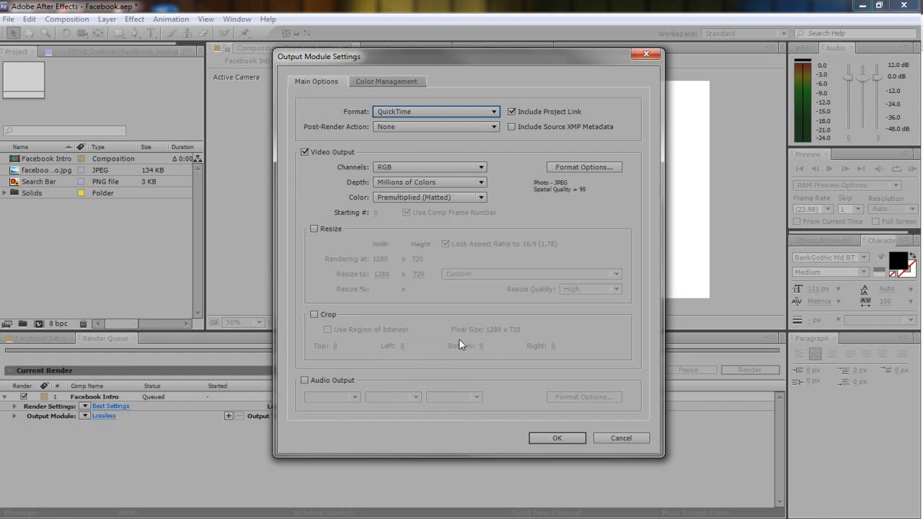
mouse_move(456, 347)
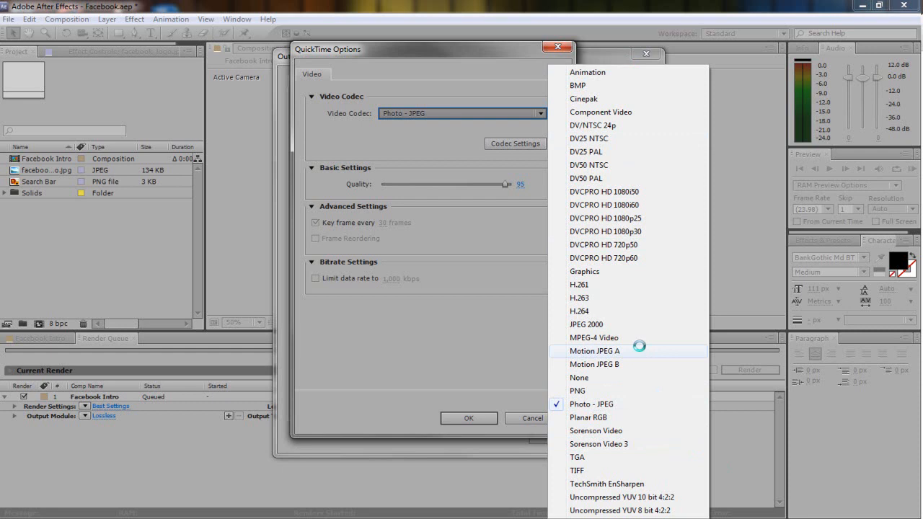
Step: Confirm Photo-JPEG QuickTime output and save the render as Facebook Intro.mov on the Desktop
click(591, 404)
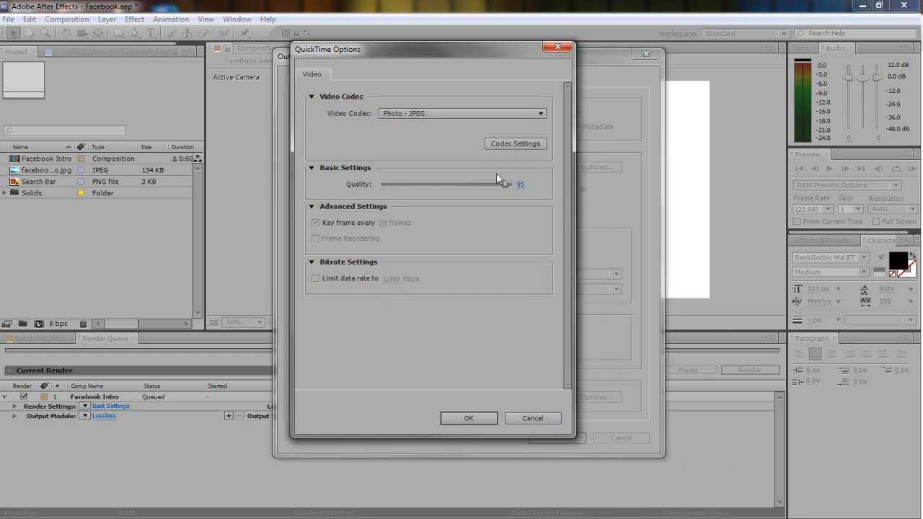
click(468, 418)
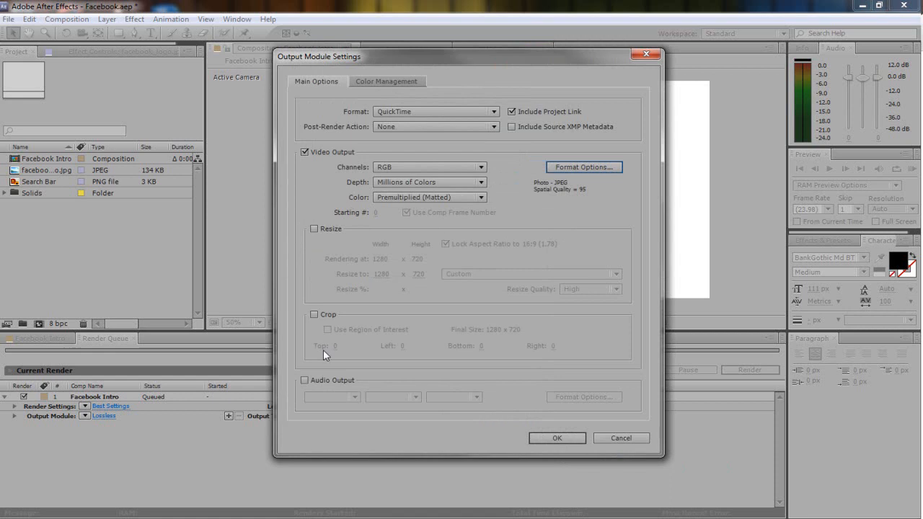
click(304, 380)
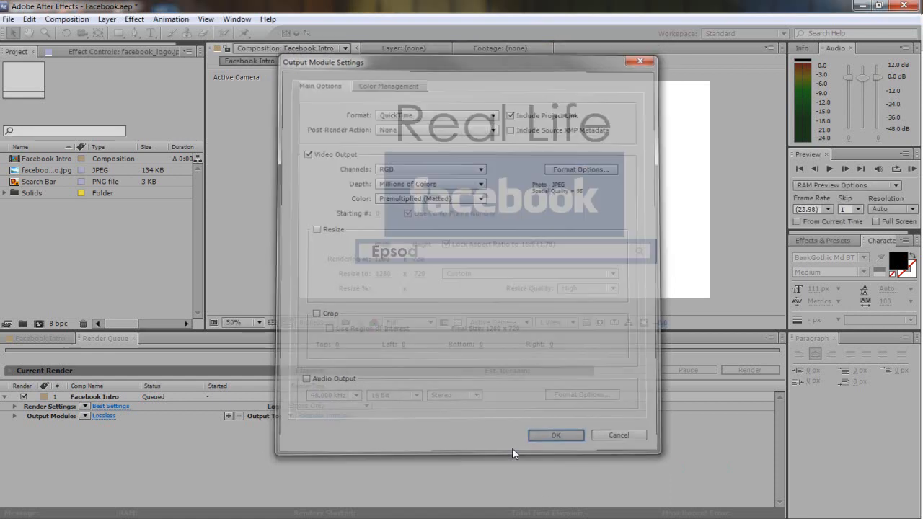
click(555, 435)
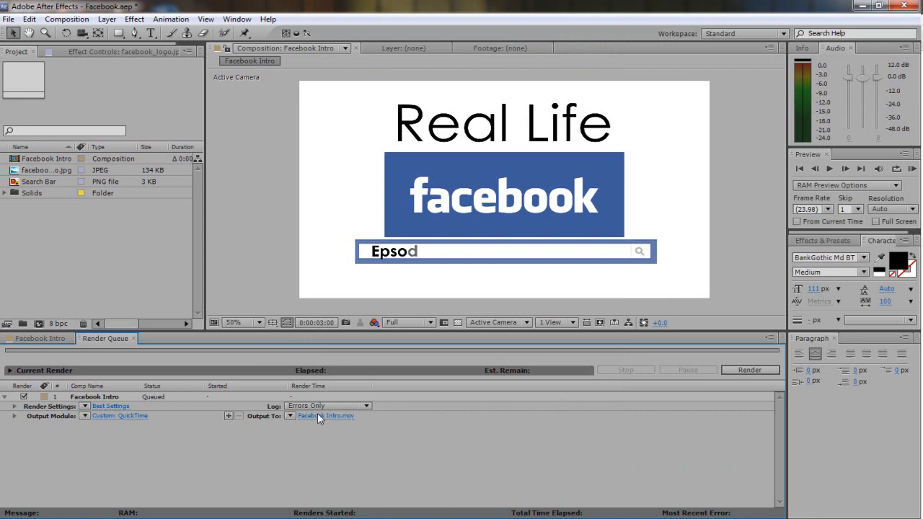
click(326, 416)
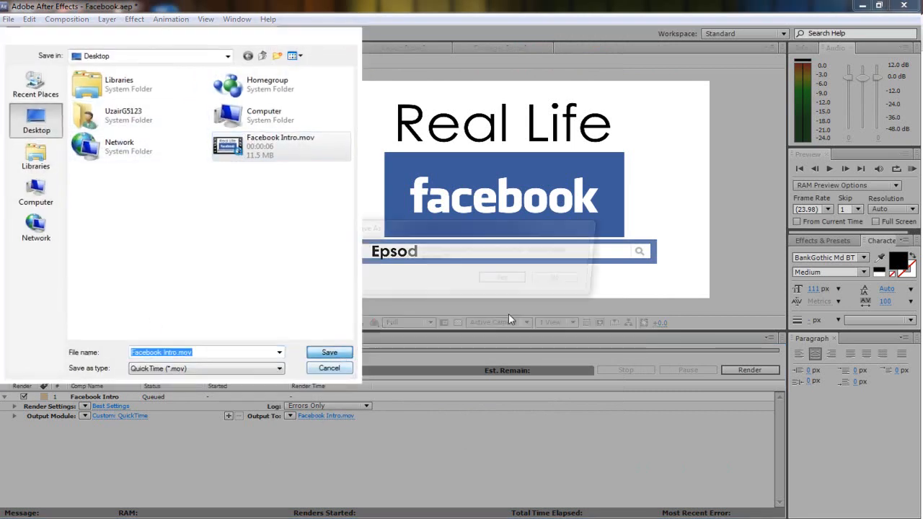
click(329, 352)
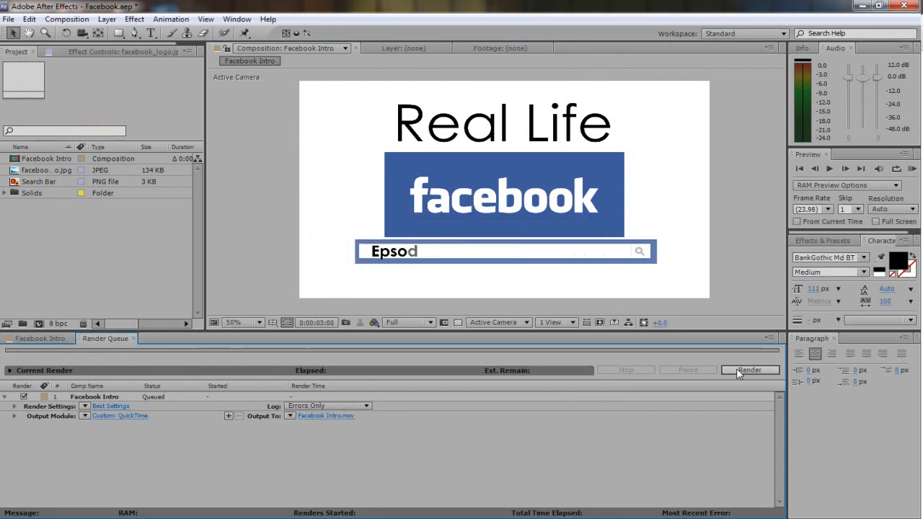
Step: Render the queued Facebook Intro composition until it shows Done
click(749, 370)
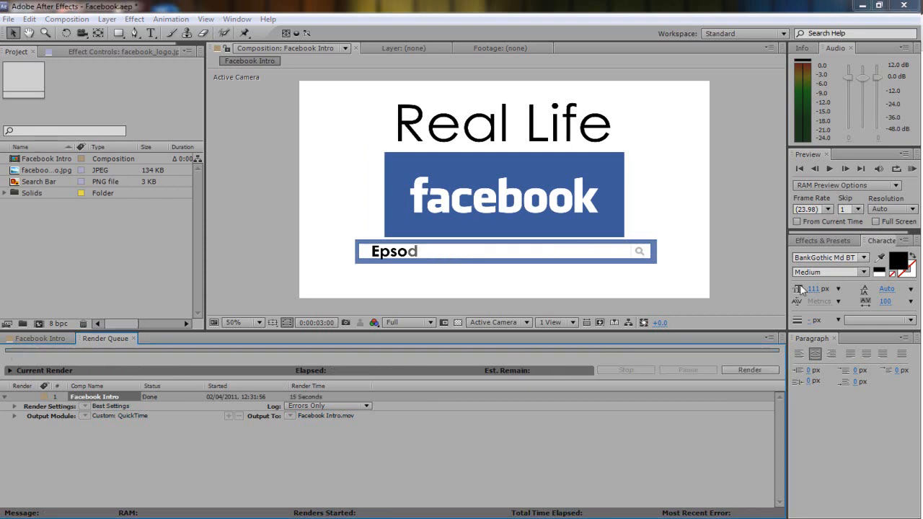
mouse_move(782, 302)
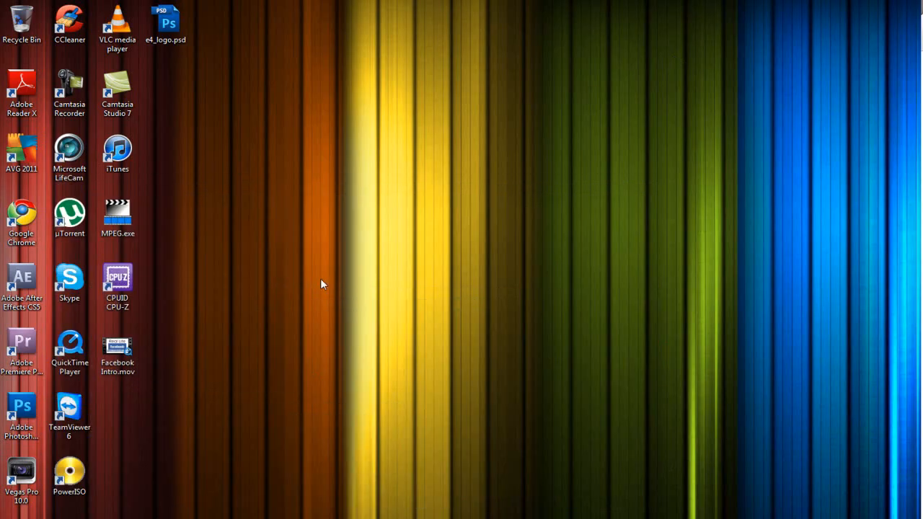
Step: Open Facebook Intro.mov from the desktop in QuickTime Player
click(117, 352)
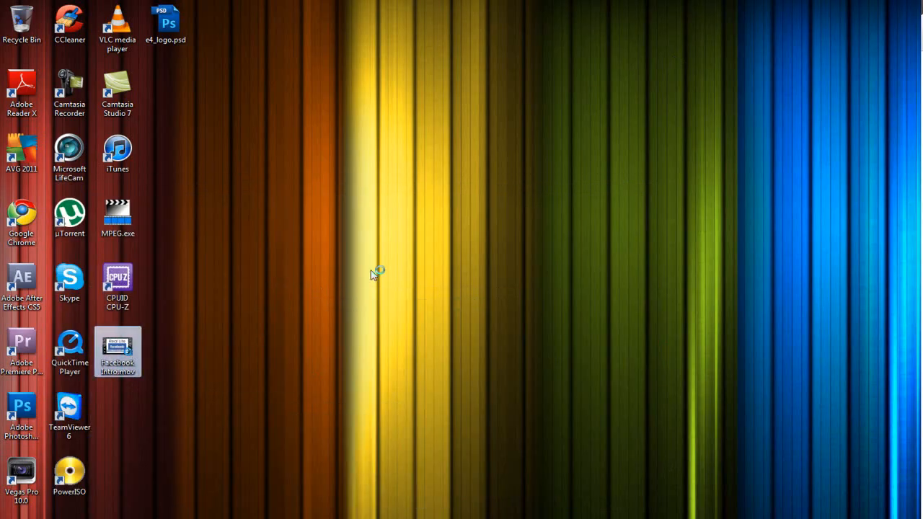
double_click(117, 352)
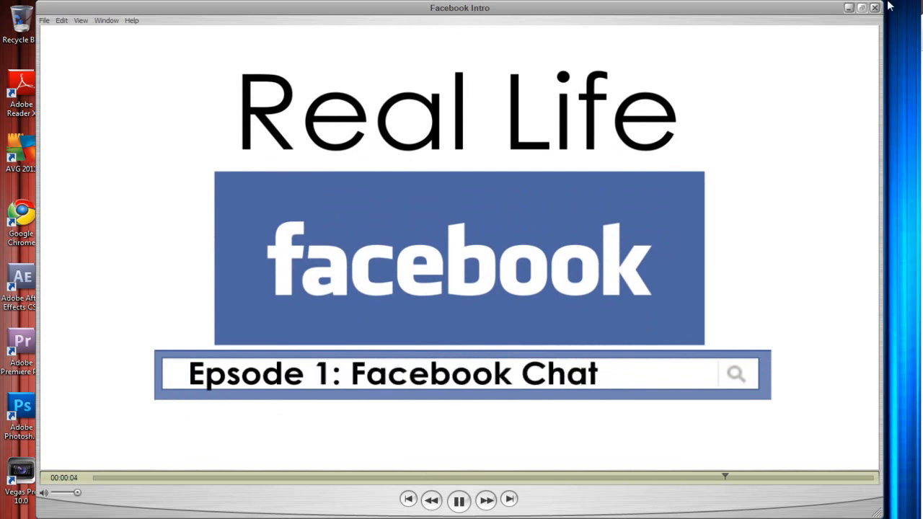
Step: Let the Facebook Intro movie finish playing, then close QuickTime Player
click(459, 499)
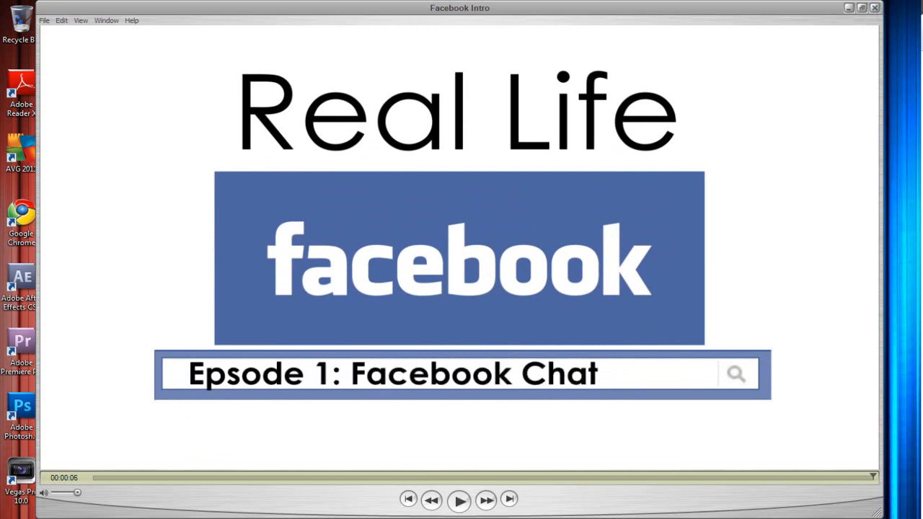
click(875, 8)
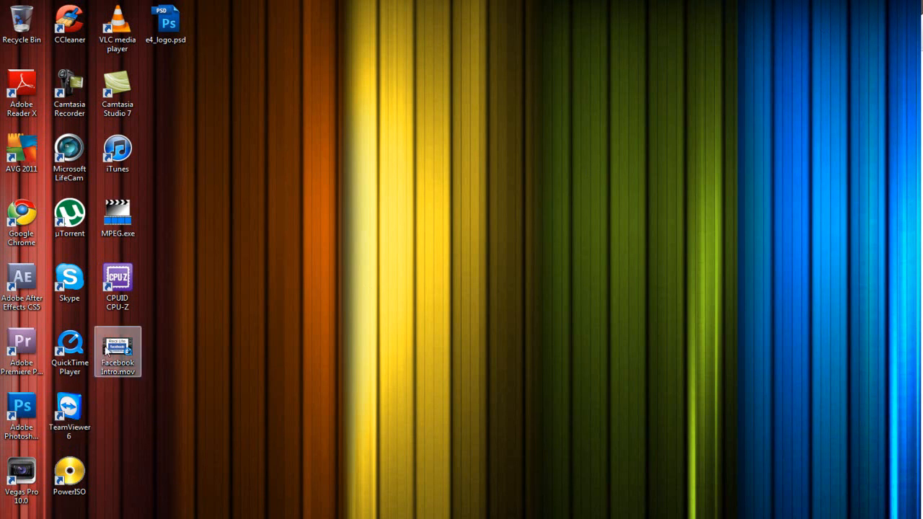